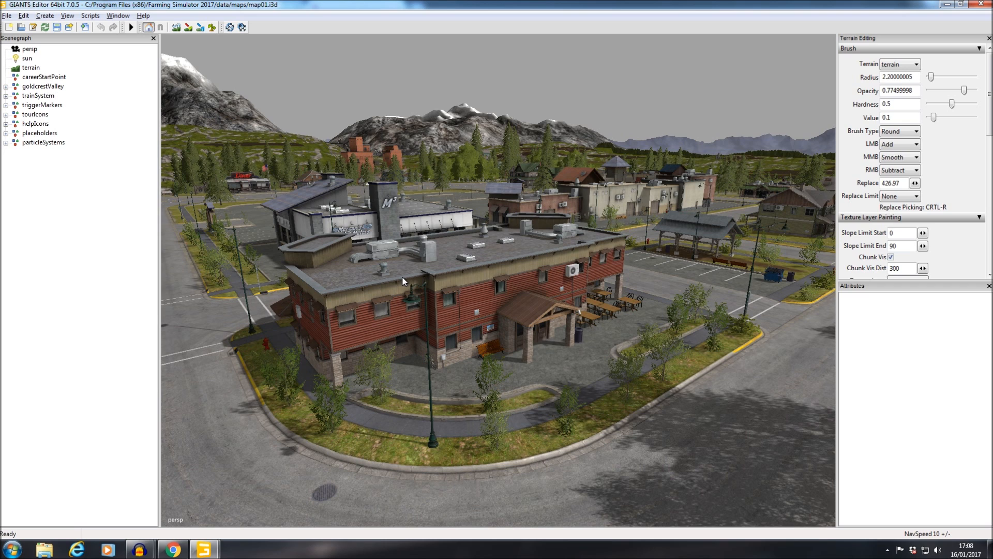
mouse_move(424, 273)
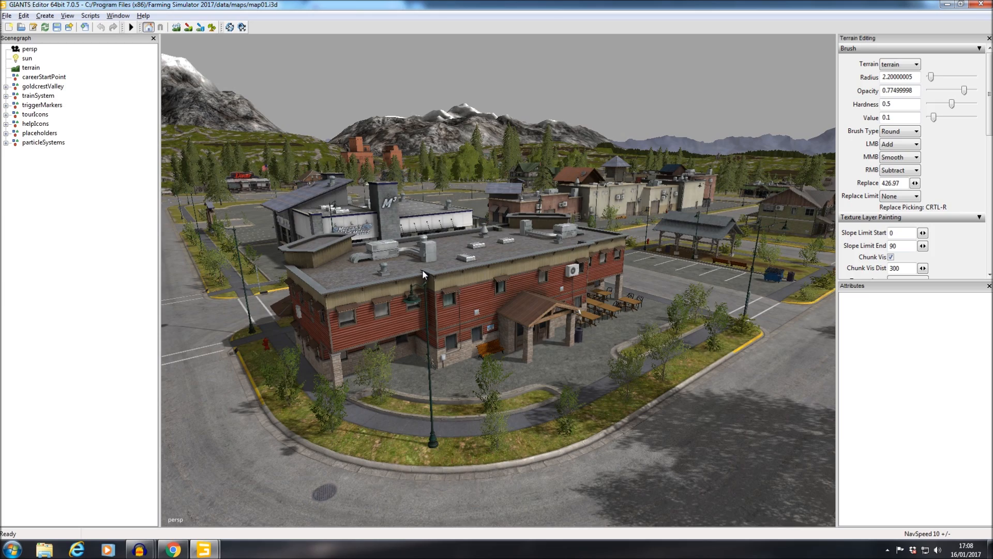
mouse_move(472, 315)
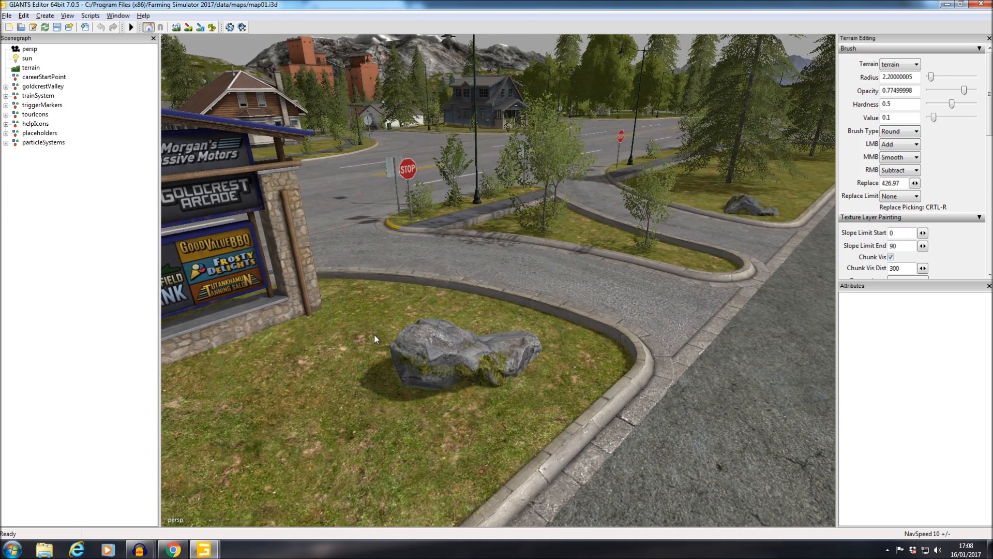
mouse_move(359, 266)
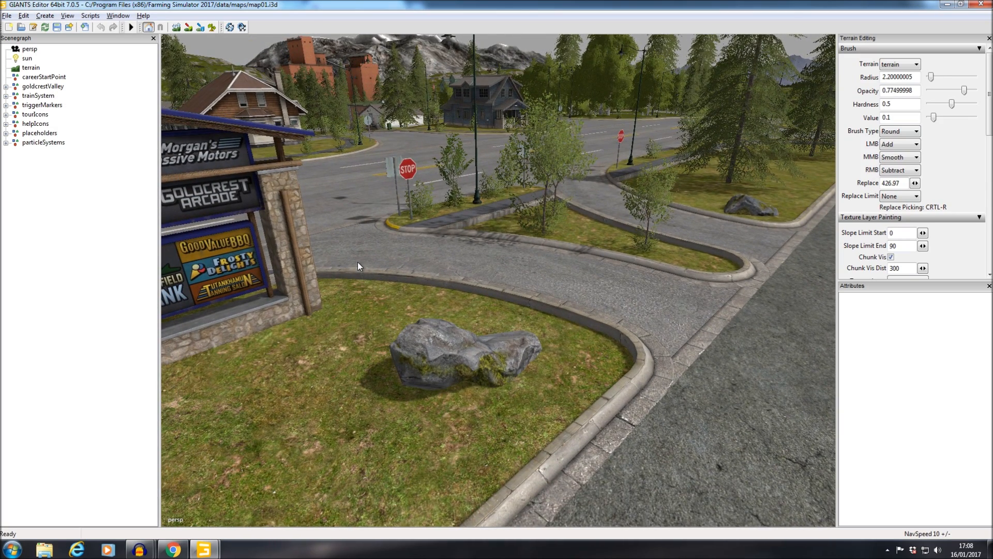
mouse_move(444, 349)
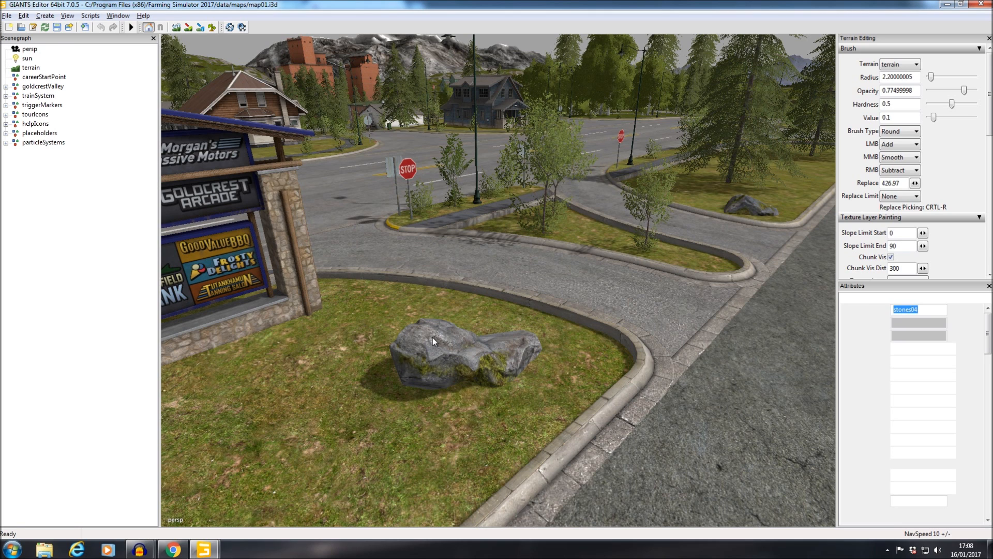
Select the stones04 rock and start Export with Files from the File menu
click(434, 342)
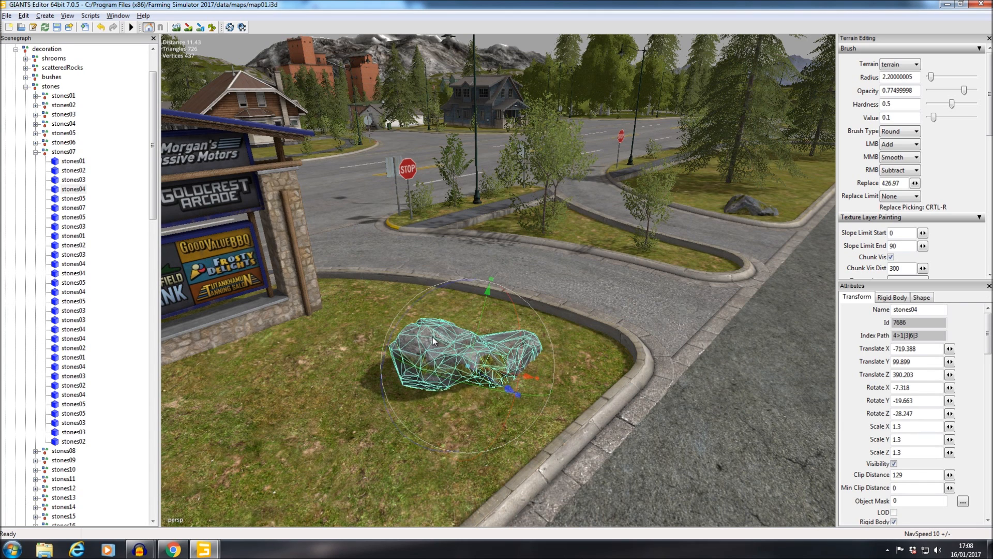
click(73, 189)
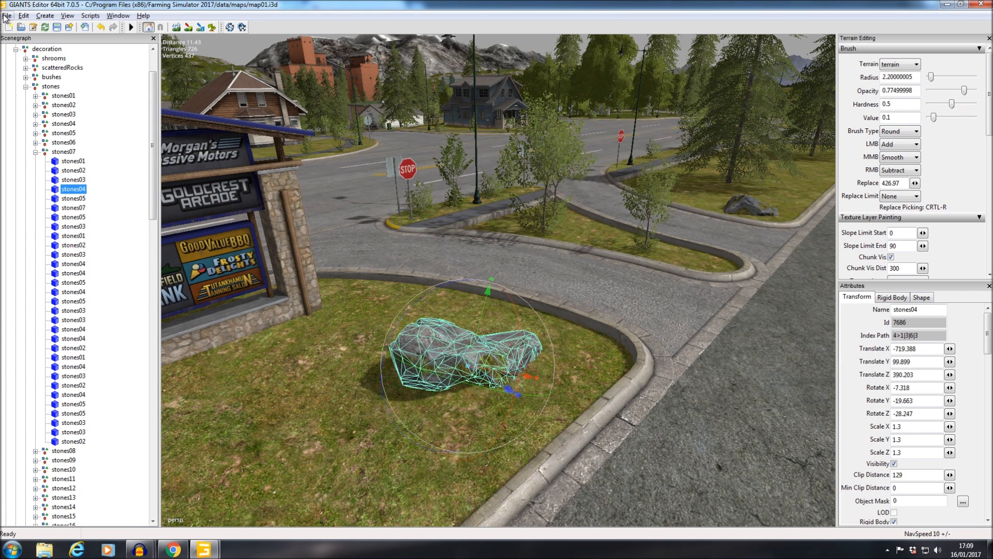
click(7, 16)
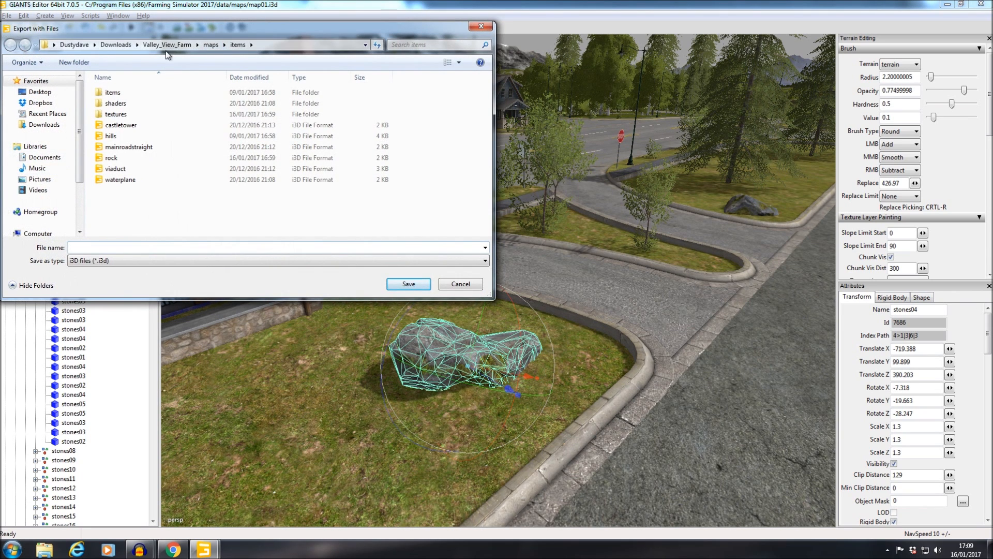
click(247, 44)
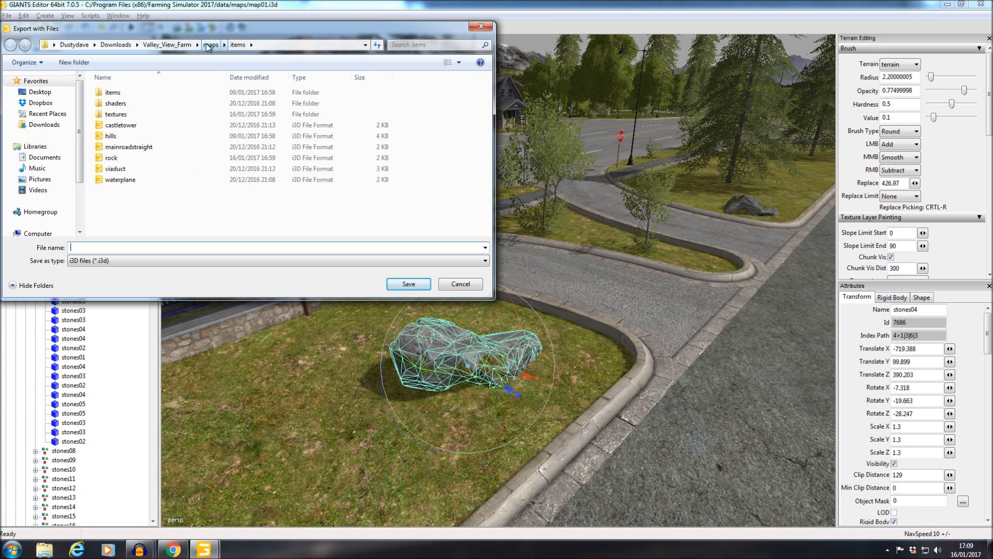
Save the export as 'rocks' in Valley_View_Farm/maps/items, keeping the parent directory structure
click(210, 45)
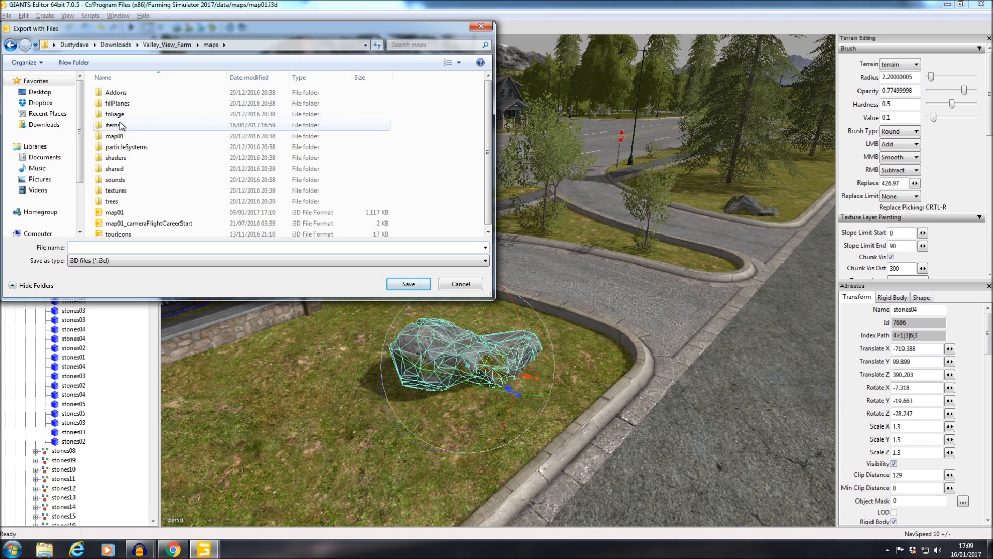
double_click(113, 126)
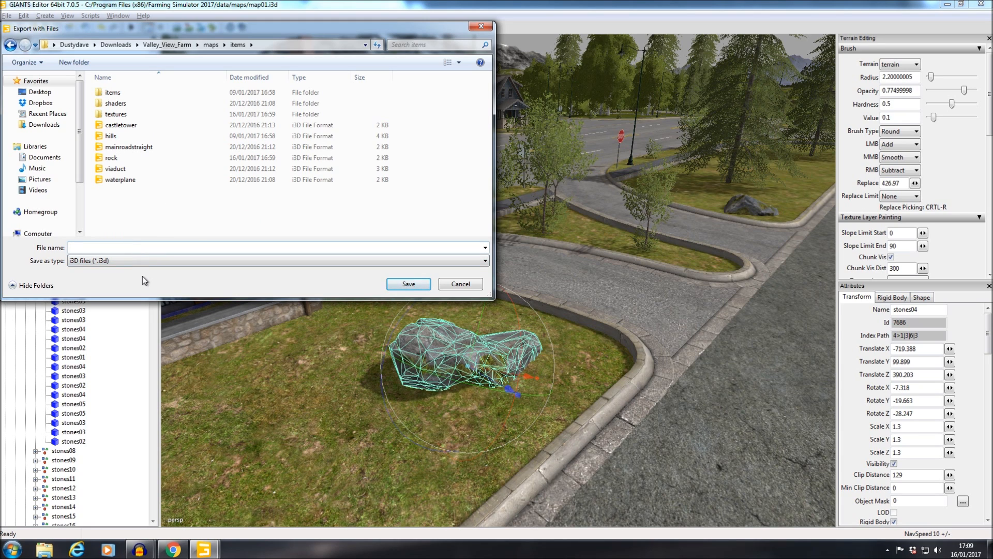
text(rocks)
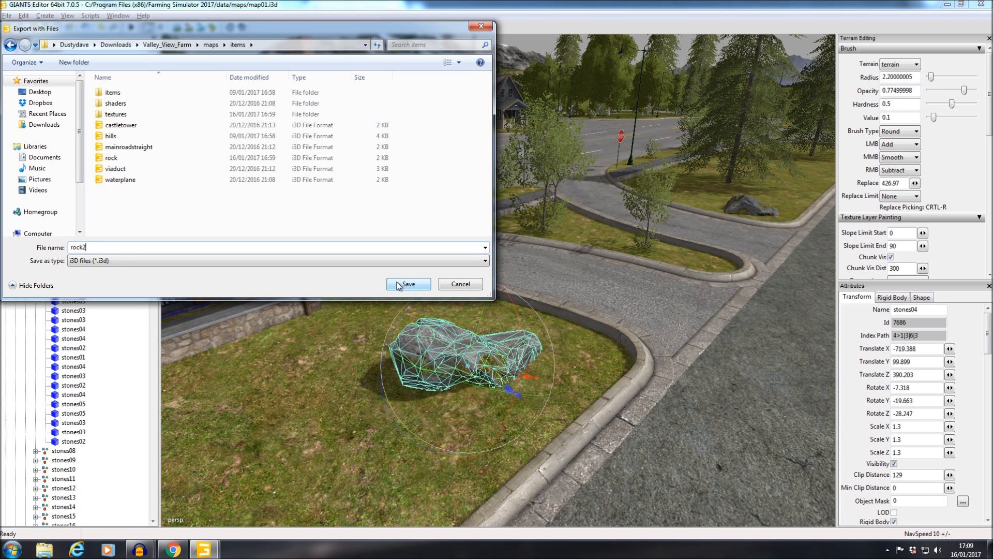
click(407, 283)
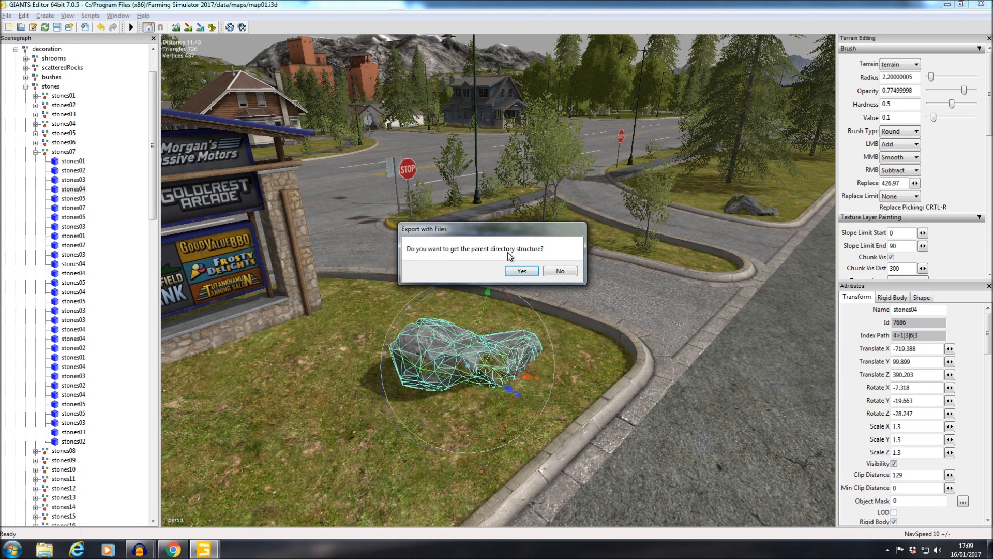
click(520, 270)
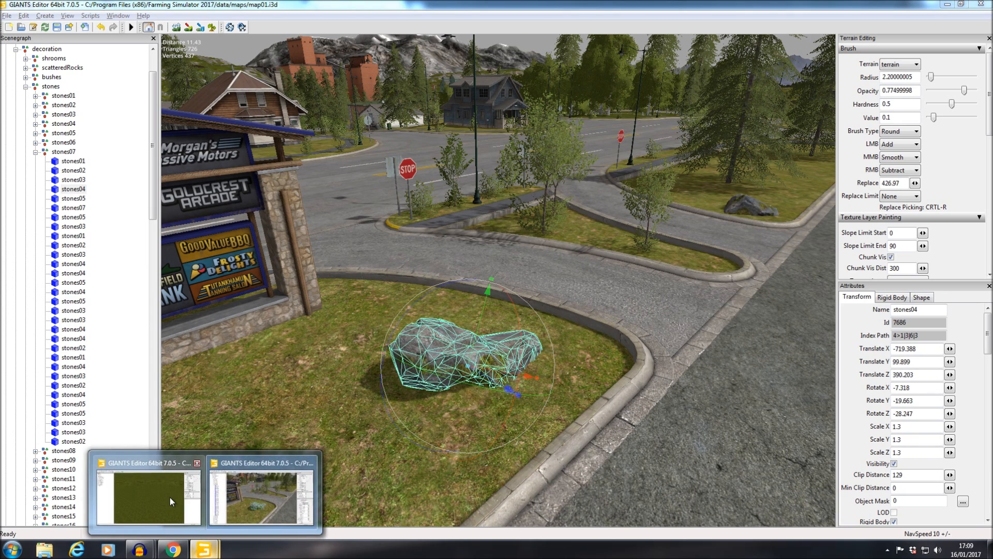
Import the rock2 i3d file into the mod map's scene from its editor window
click(148, 496)
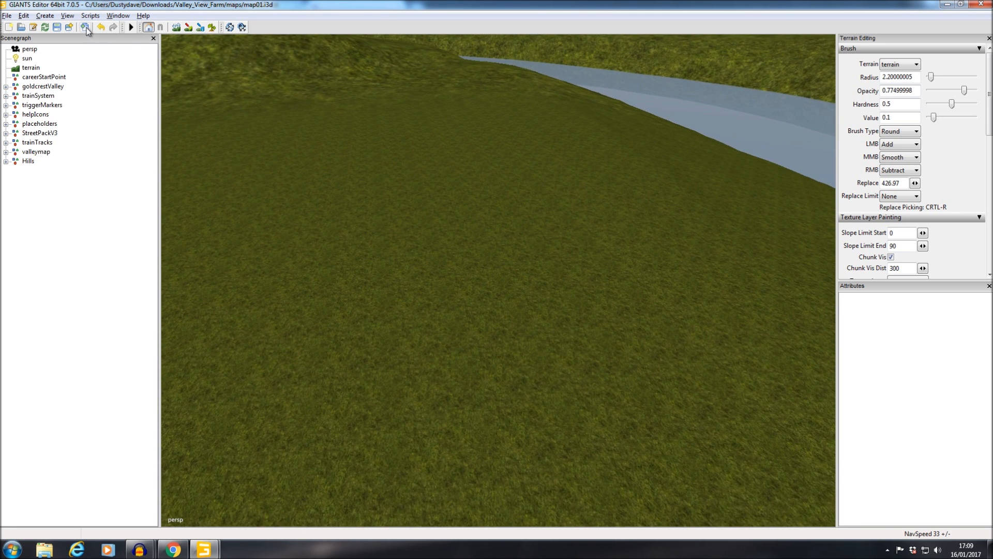
mouse_move(85, 27)
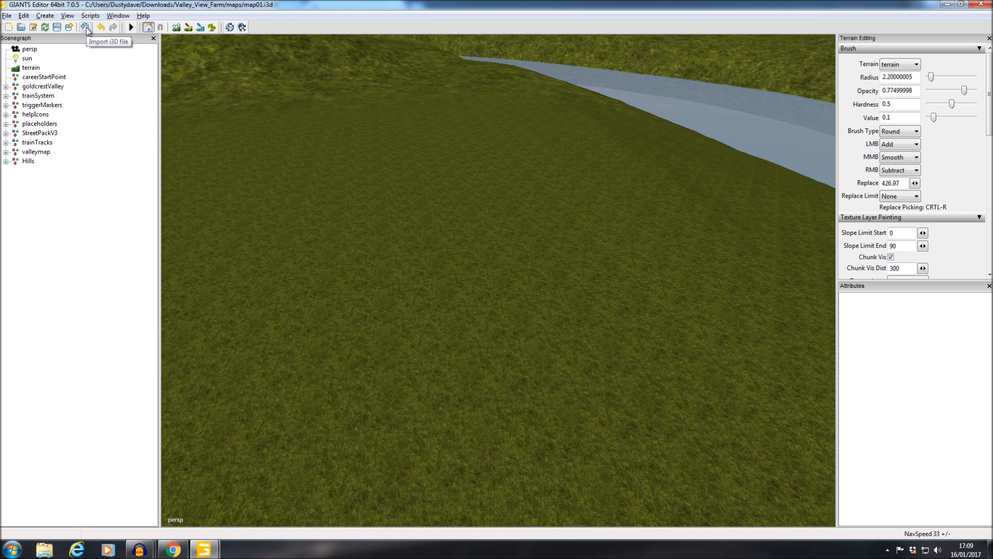
mouse_move(87, 30)
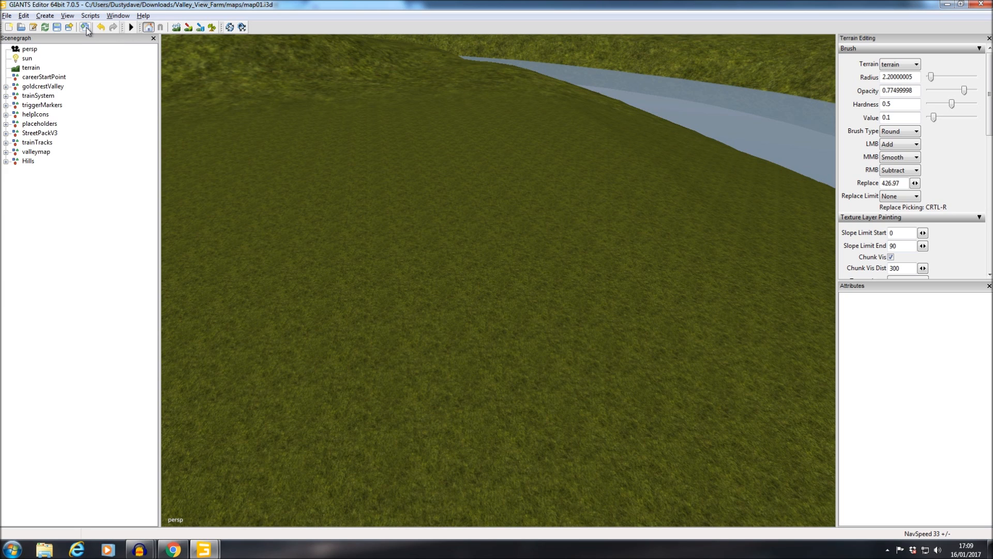
click(84, 27)
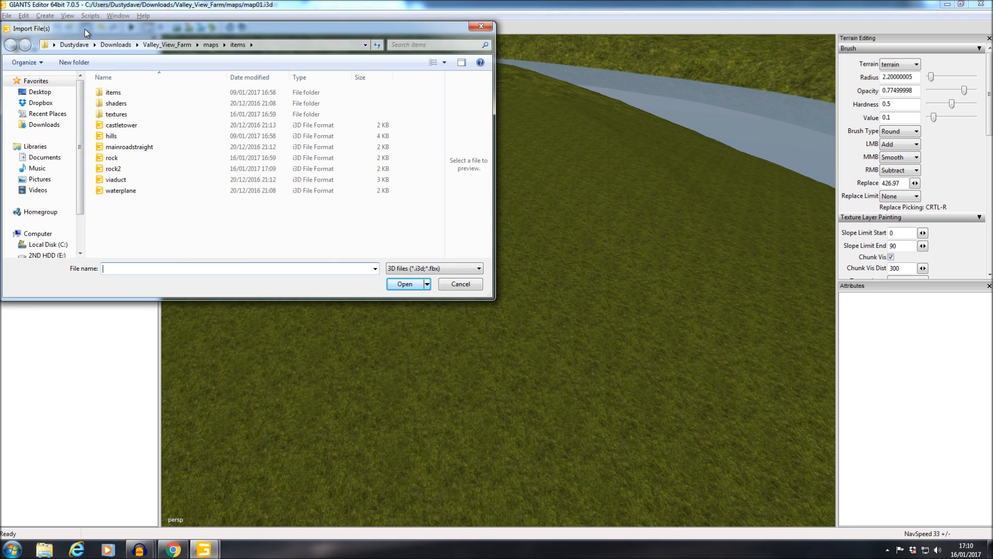
click(113, 169)
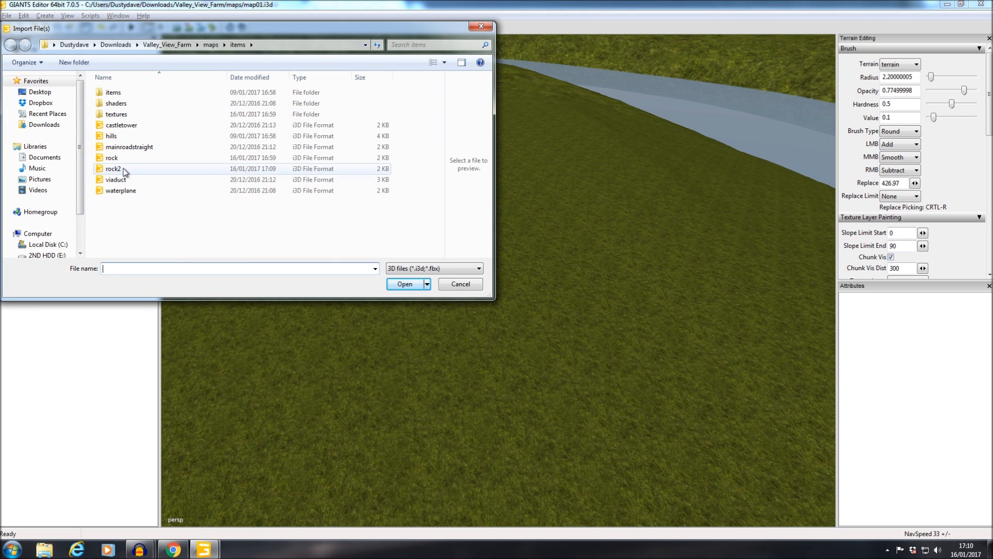
click(113, 168)
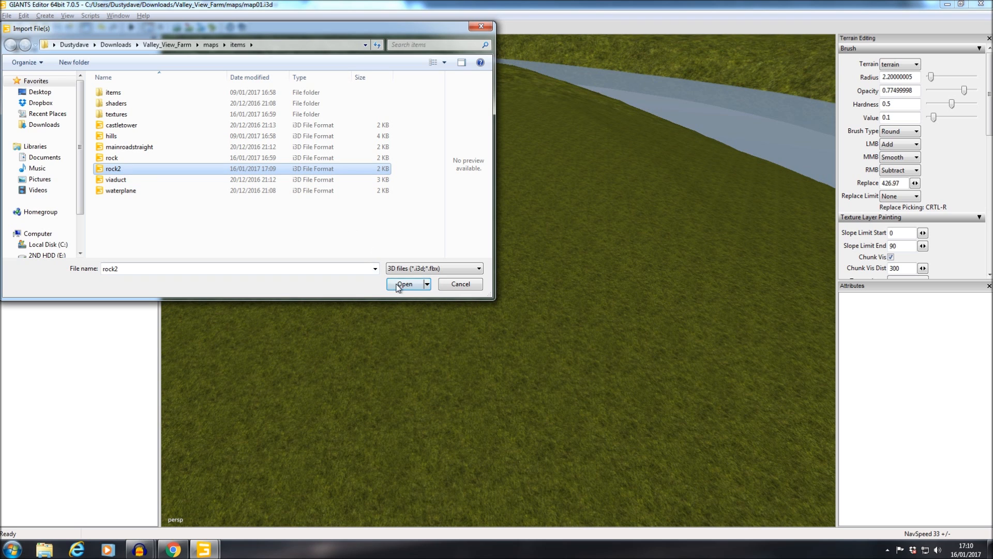
click(405, 283)
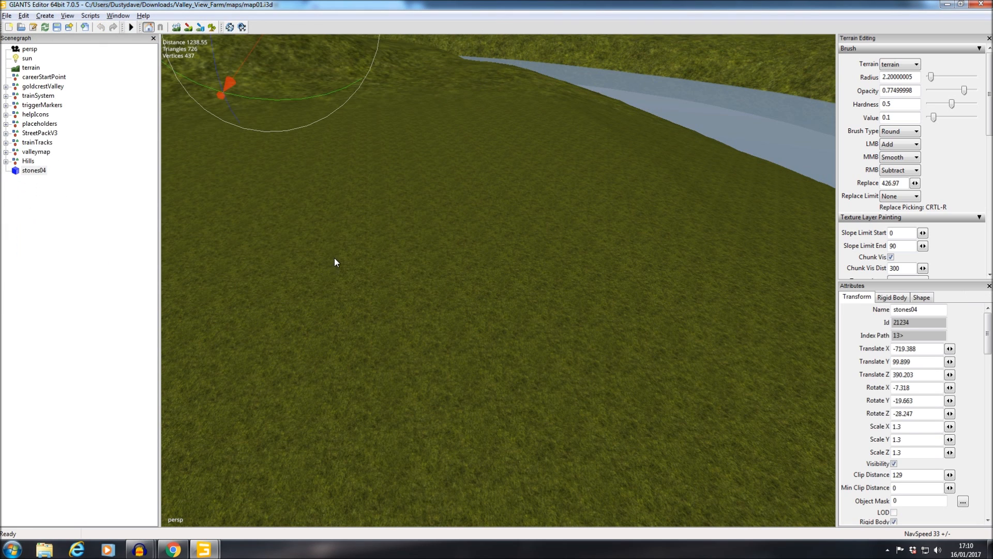
mouse_move(338, 259)
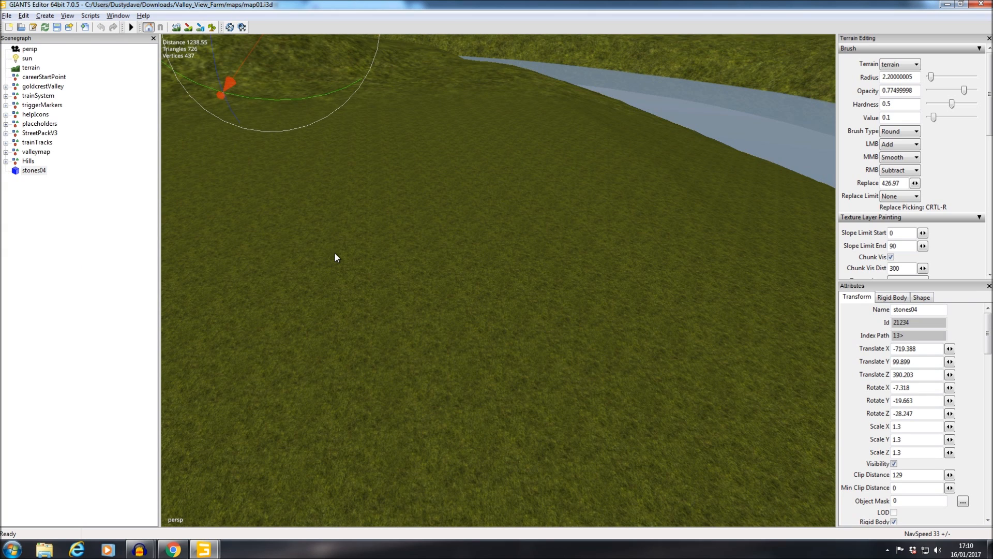
mouse_move(469, 289)
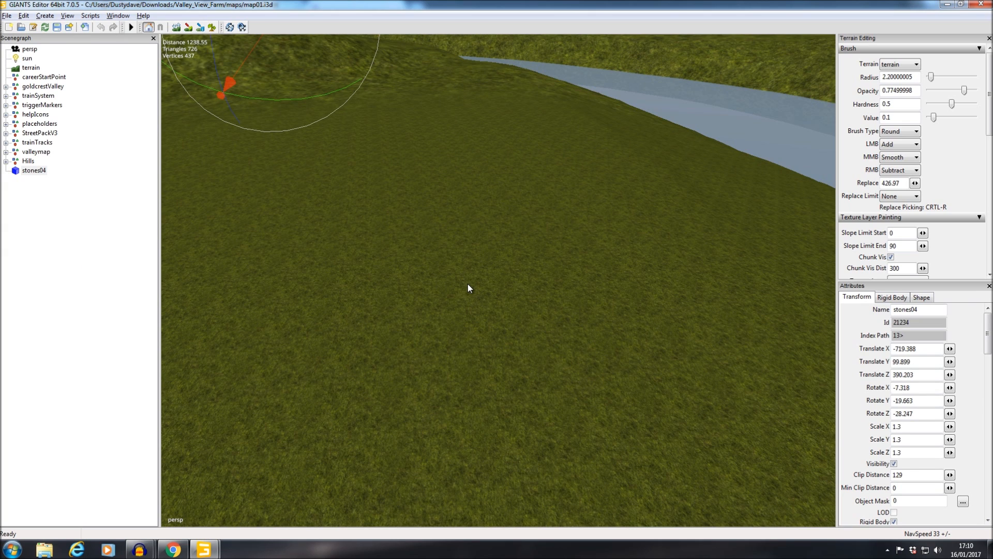
mouse_move(483, 290)
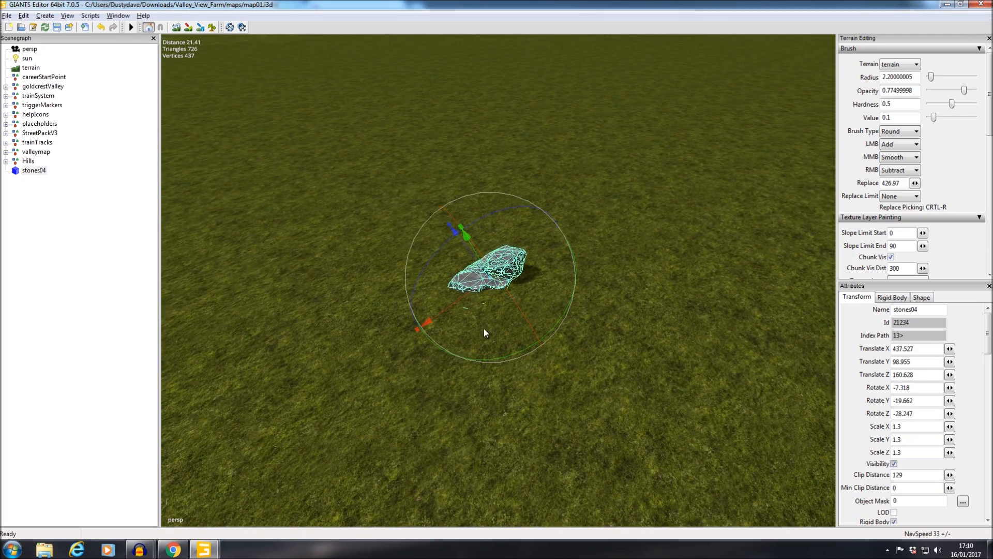
mouse_move(25, 286)
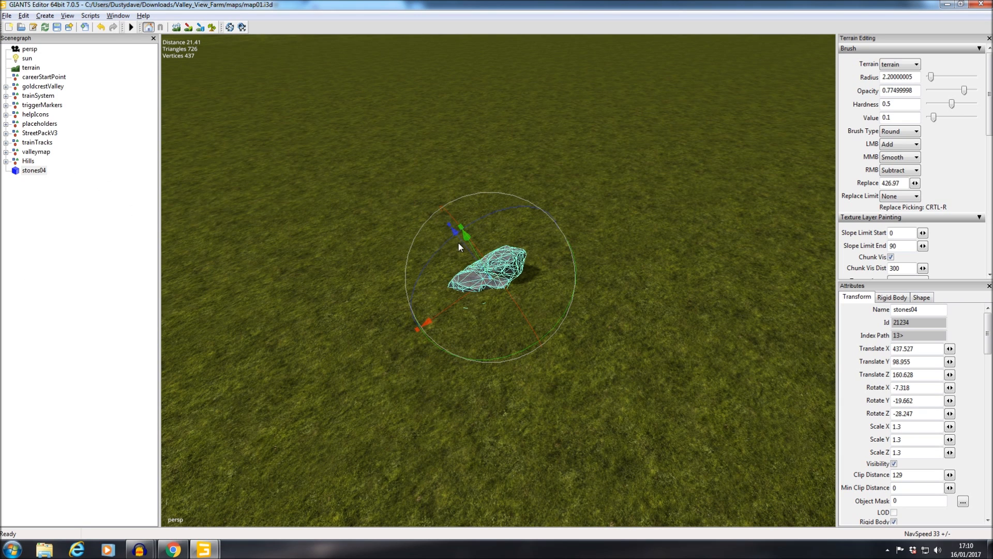
mouse_move(72, 120)
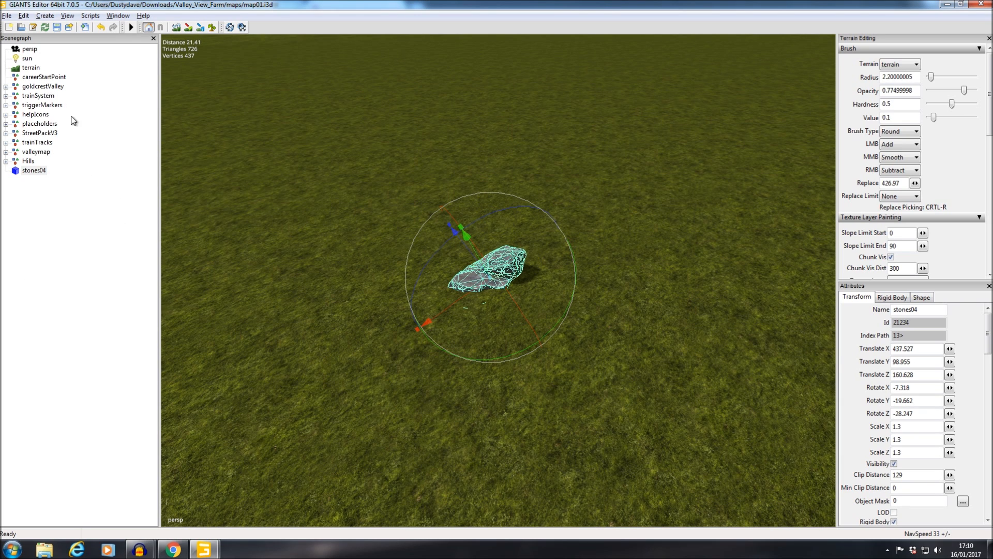
mouse_move(60, 457)
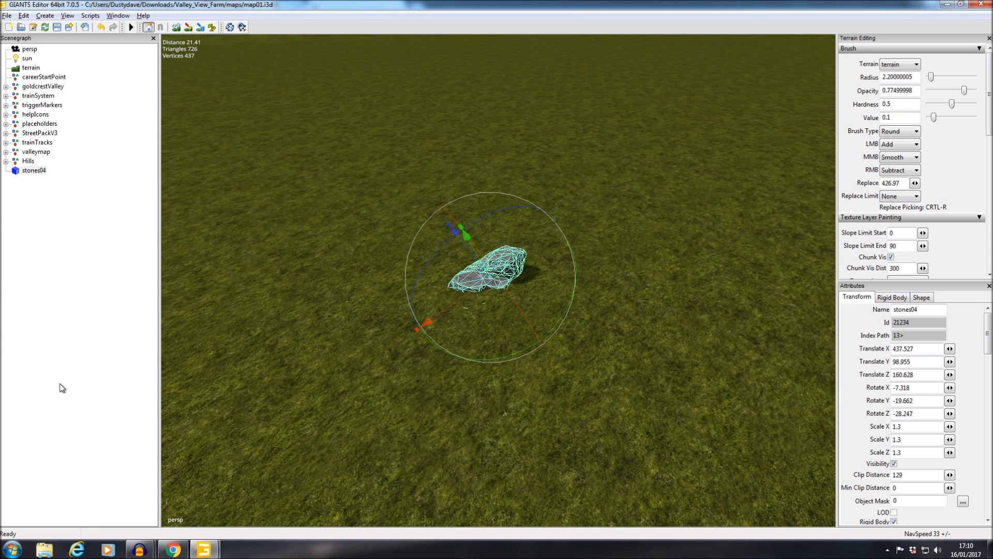
Create a new empty transform group and select it in the scenegraph
click(45, 15)
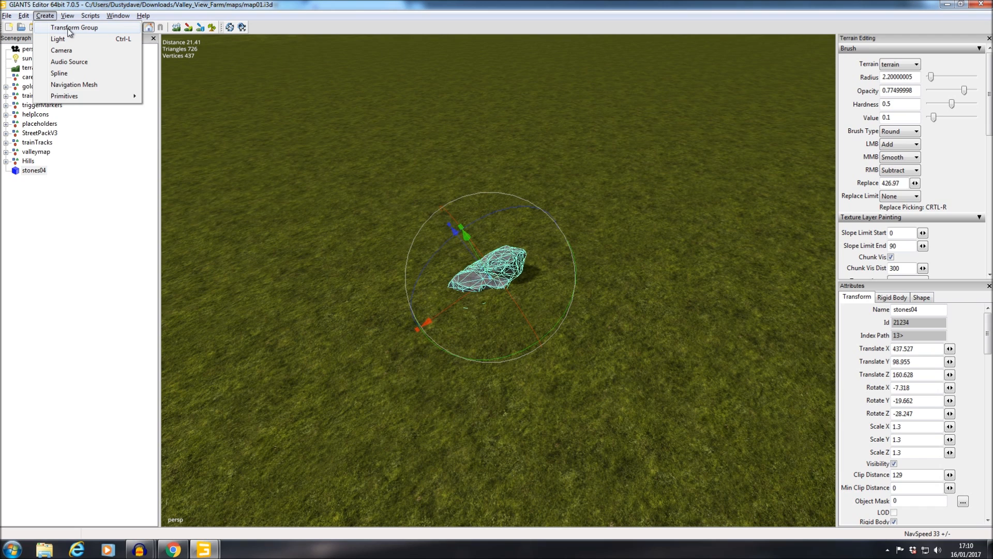
click(74, 27)
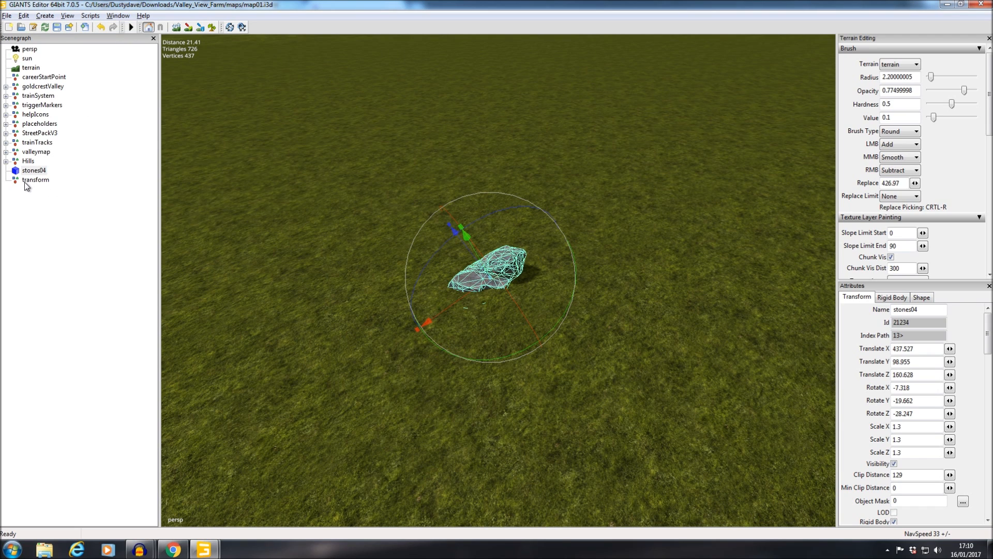
click(36, 179)
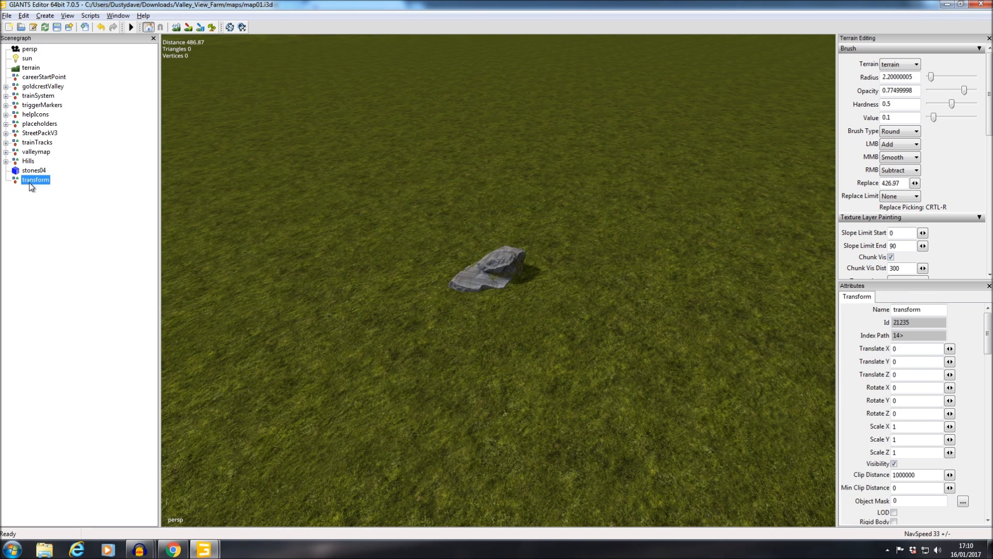
Rename the transform group to 'Rocks' in the Attributes Name field, then select stones04
click(918, 310)
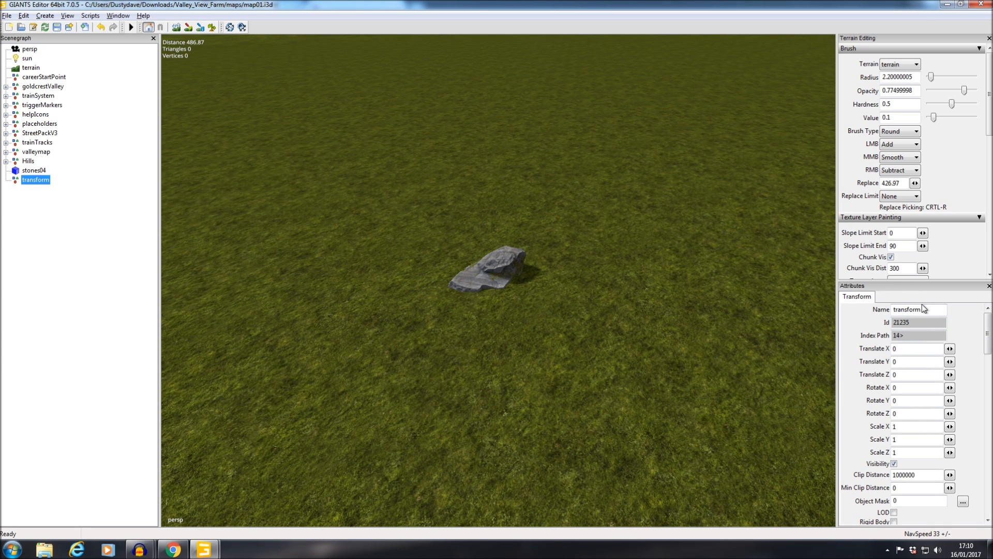
double_click(908, 309)
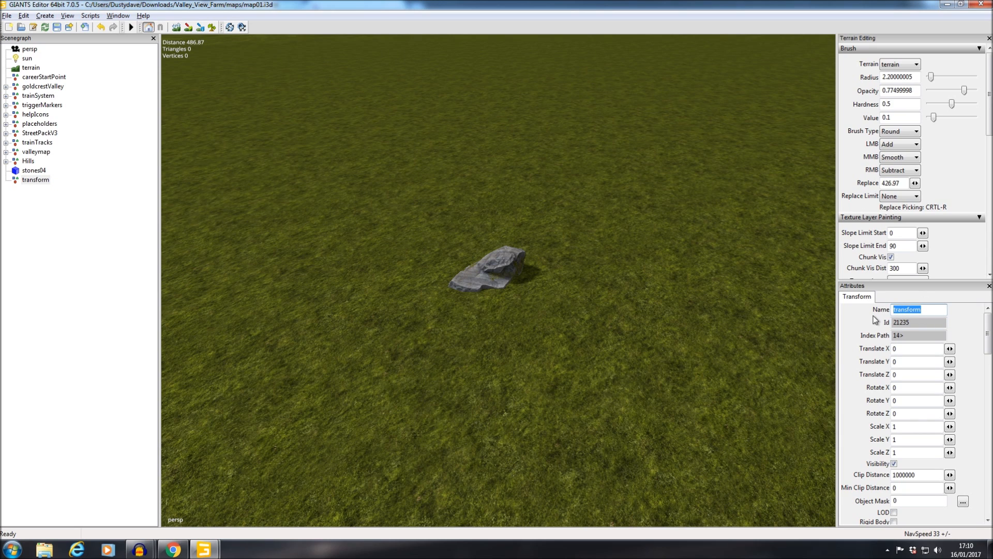
text(R)
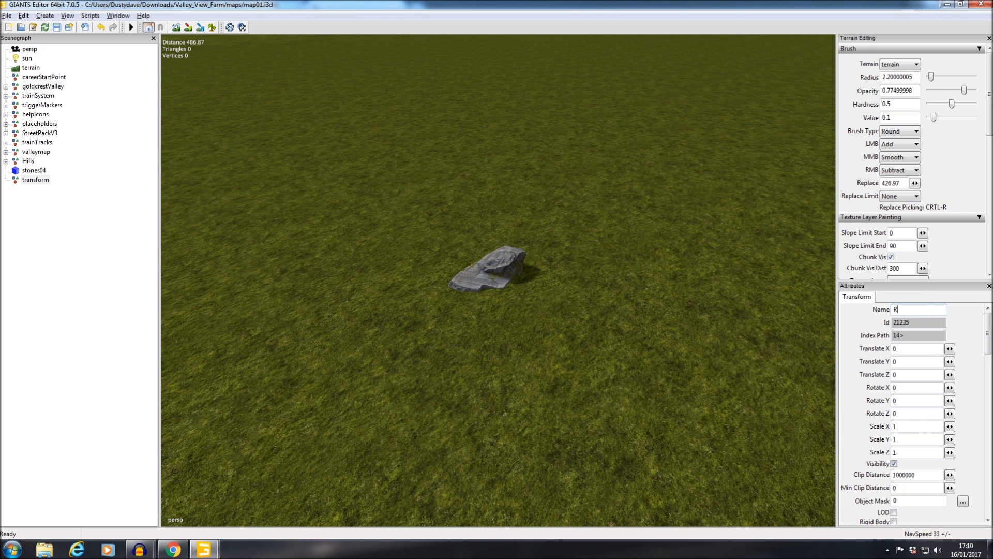
text(ocks)
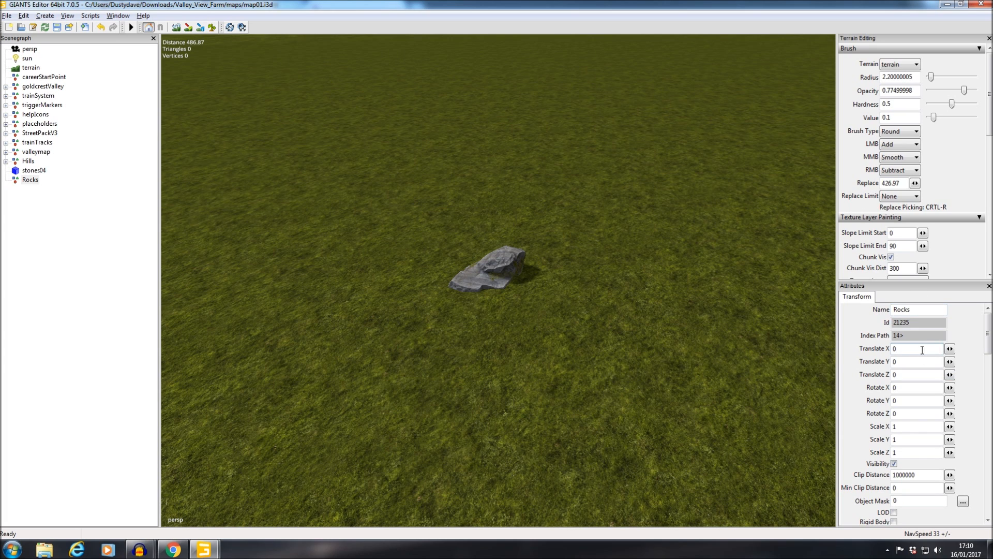
click(30, 179)
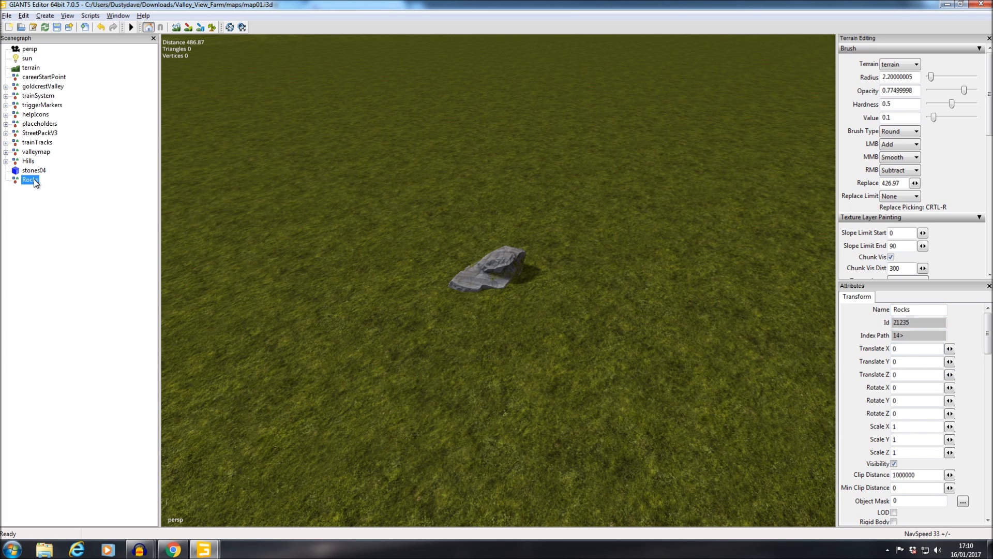
click(35, 171)
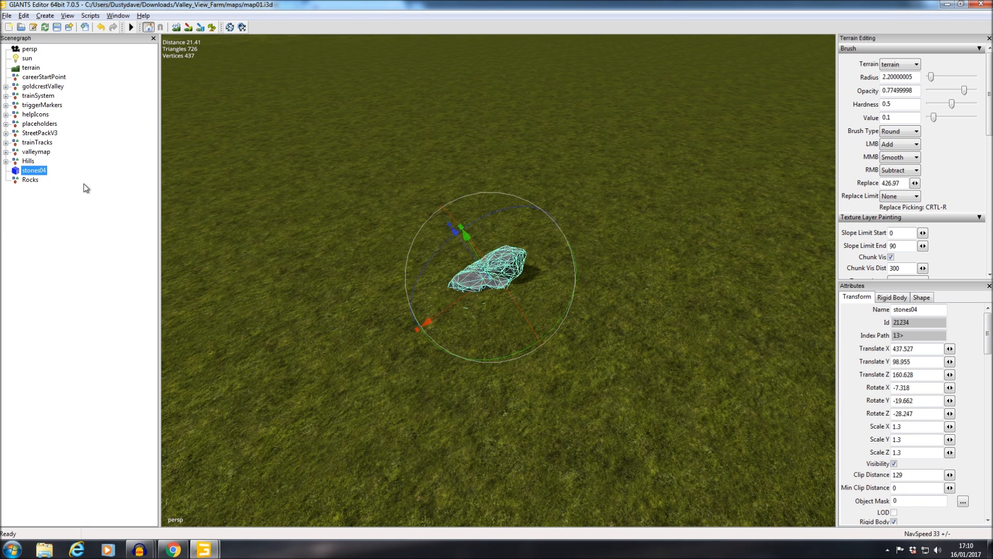
Cut stones04 and paste it inside the Rocks transform group
click(24, 15)
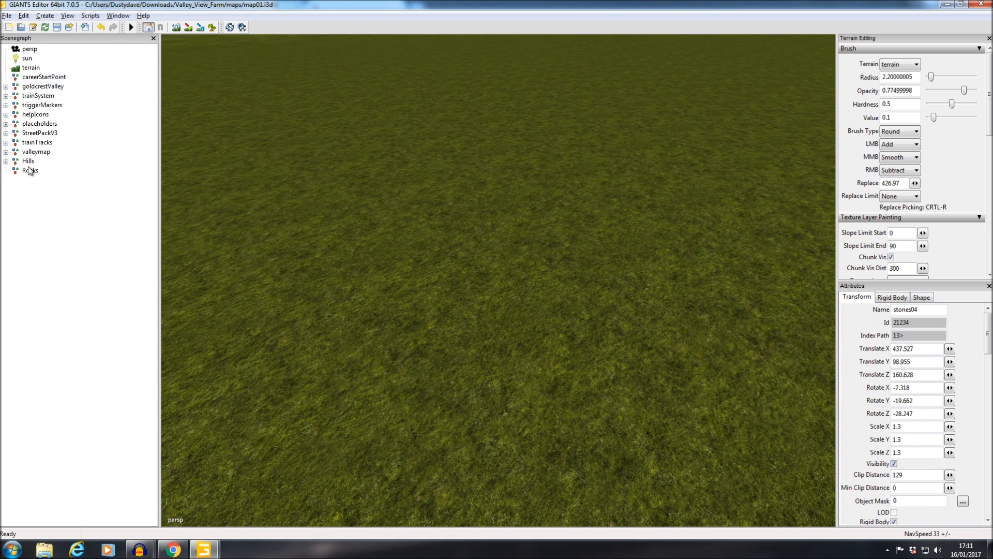
click(30, 169)
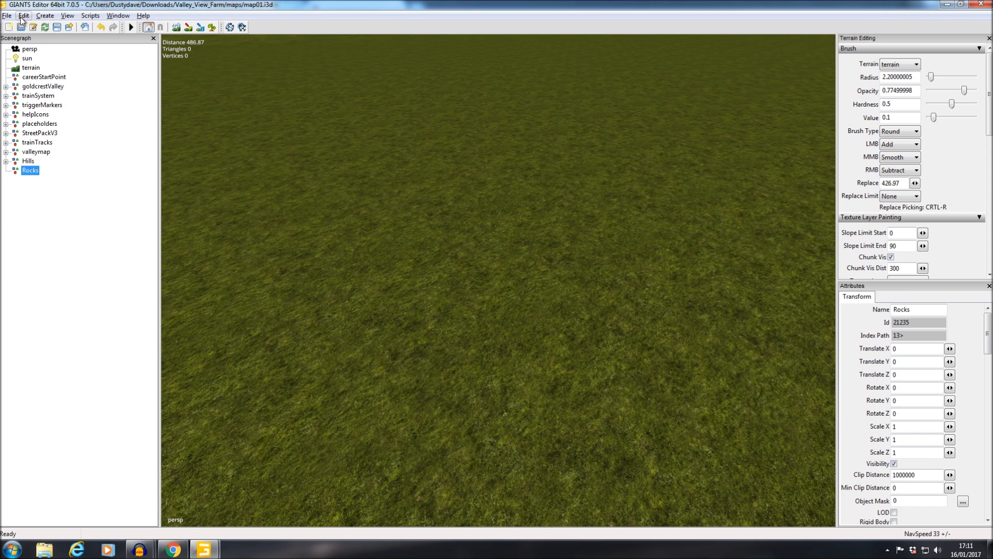
click(23, 16)
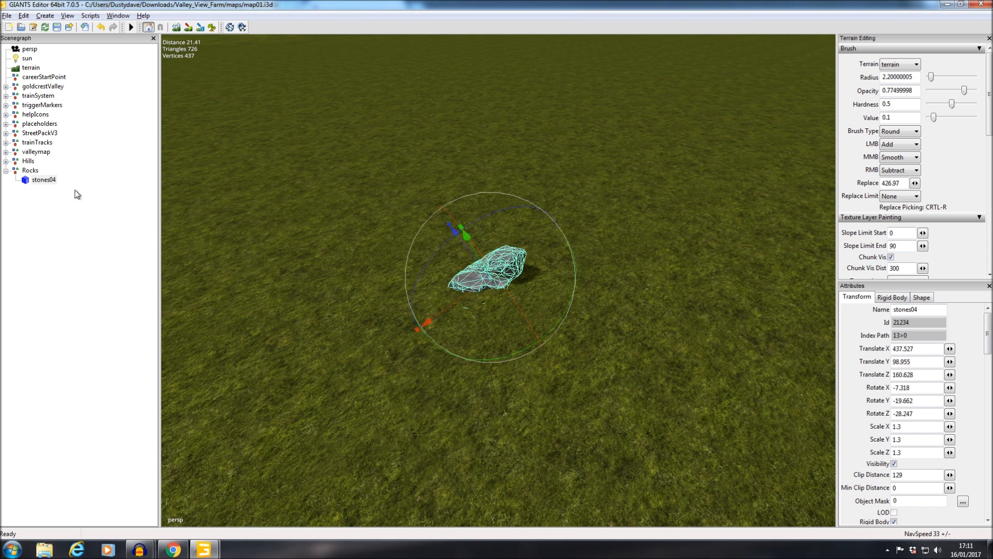
mouse_move(73, 209)
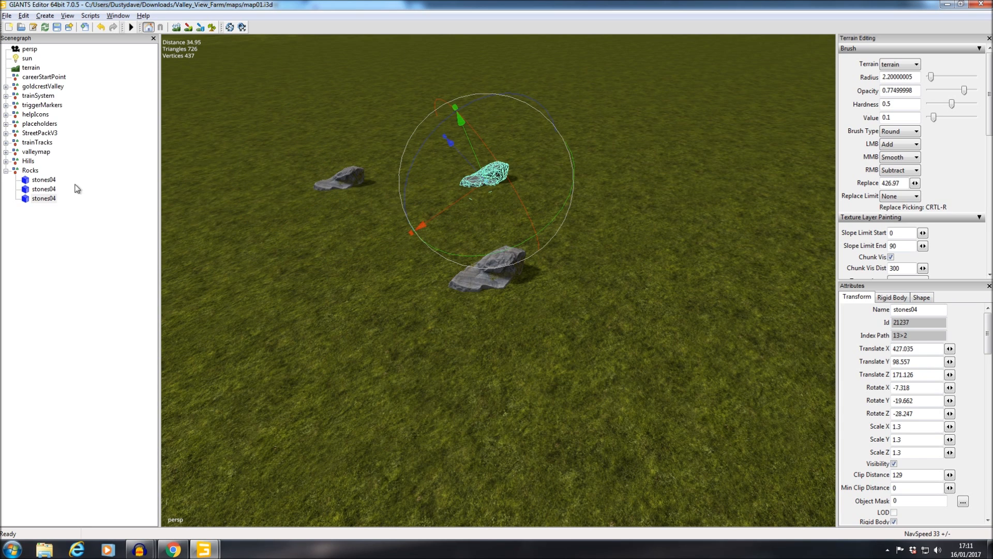
Rotate the latest rock copy upright with the gizmo and collapse the Rocks group
click(43, 197)
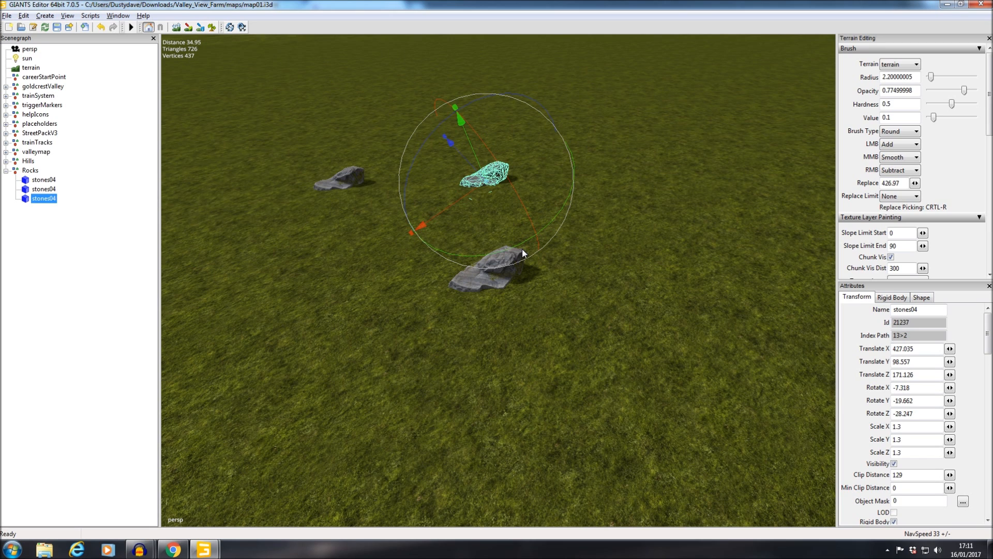
mouse_move(370, 291)
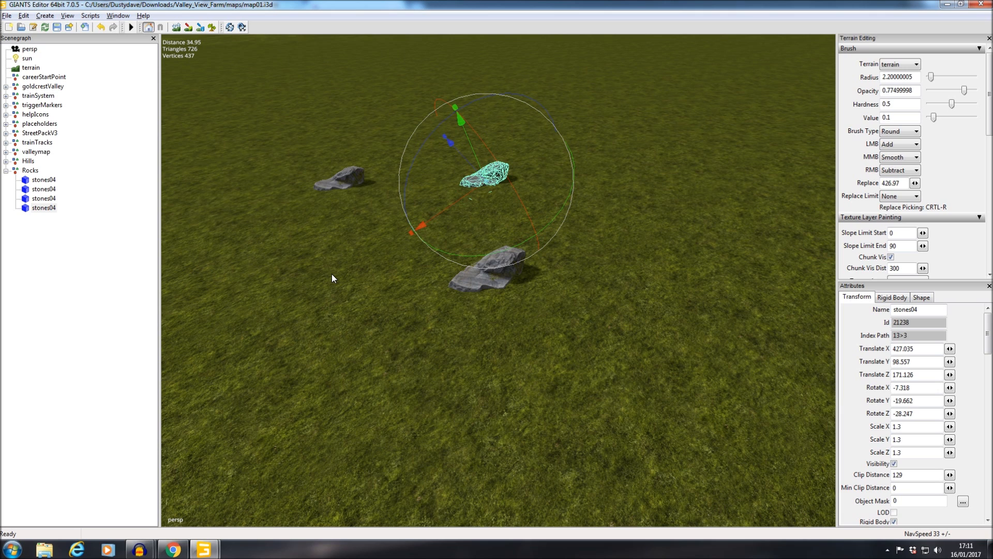
mouse_move(321, 278)
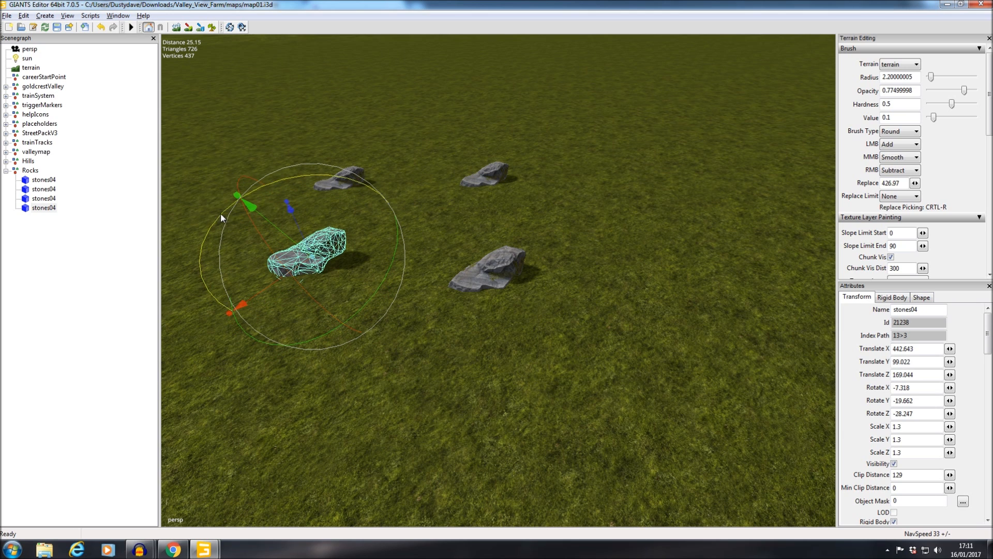
drag(244, 196, 316, 170)
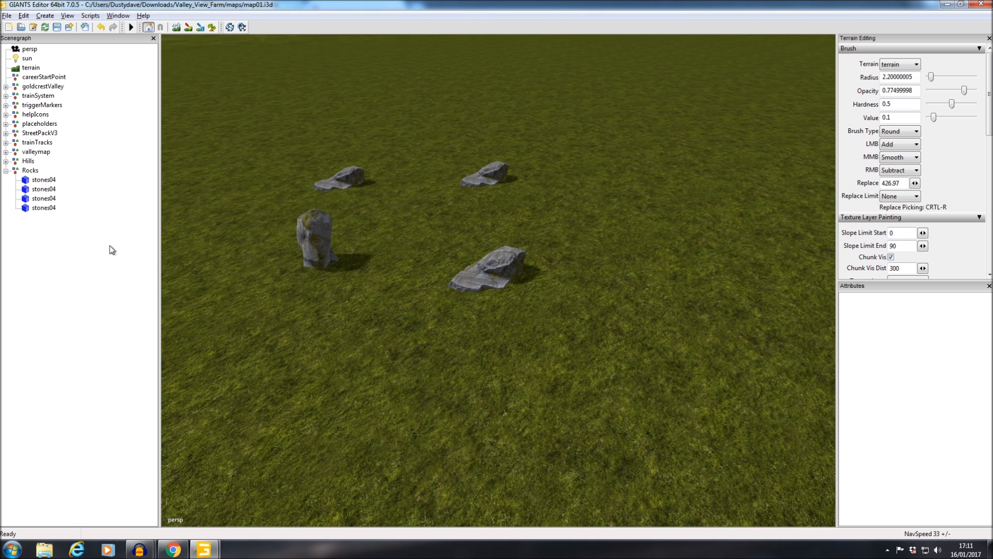
mouse_move(135, 247)
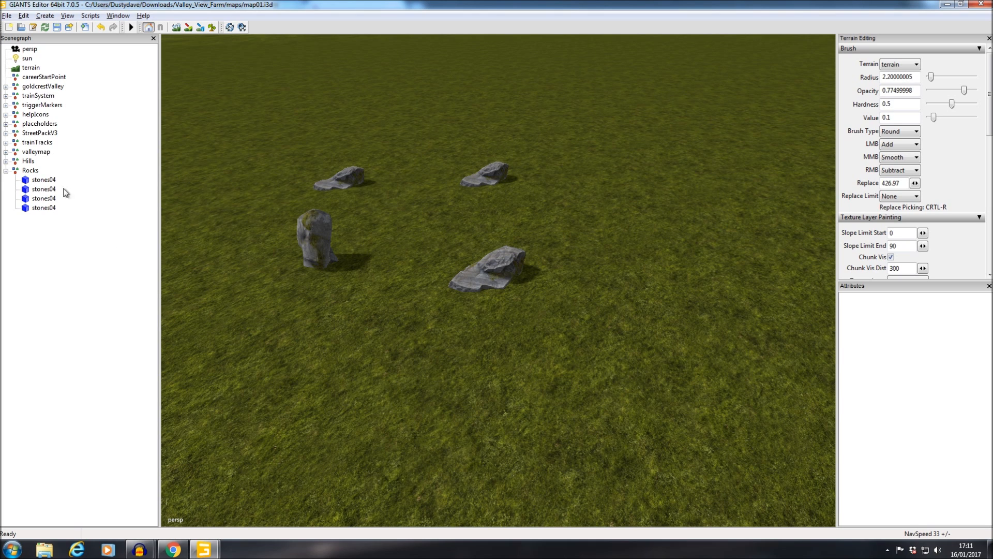
click(6, 169)
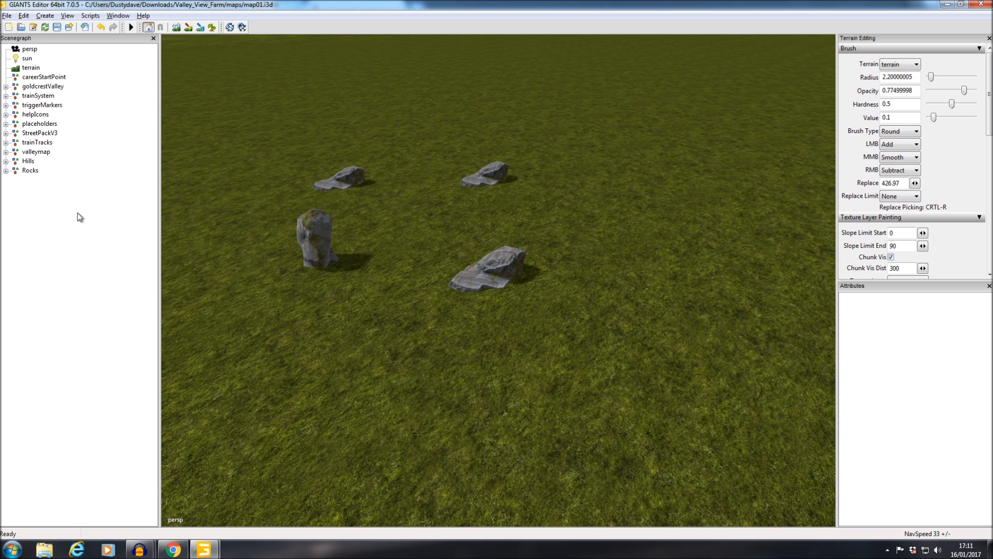